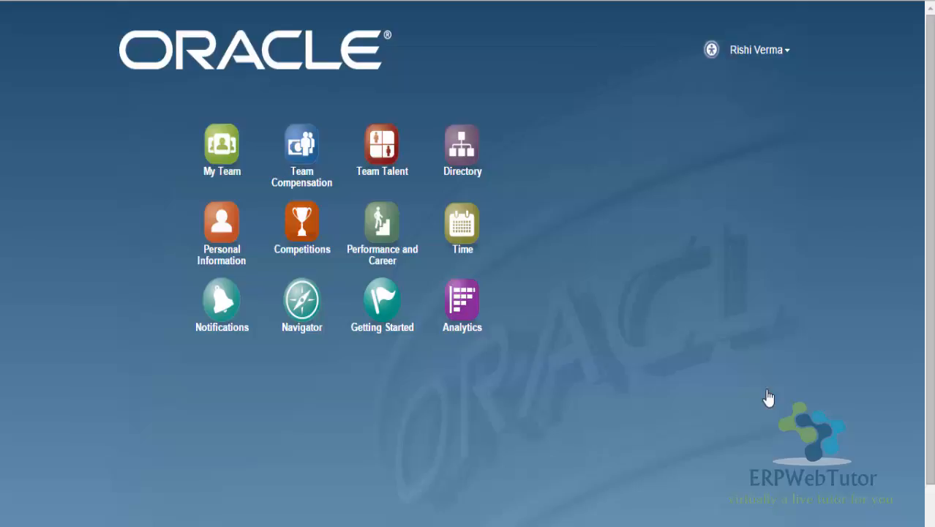
pyautogui.moveTo(765, 419)
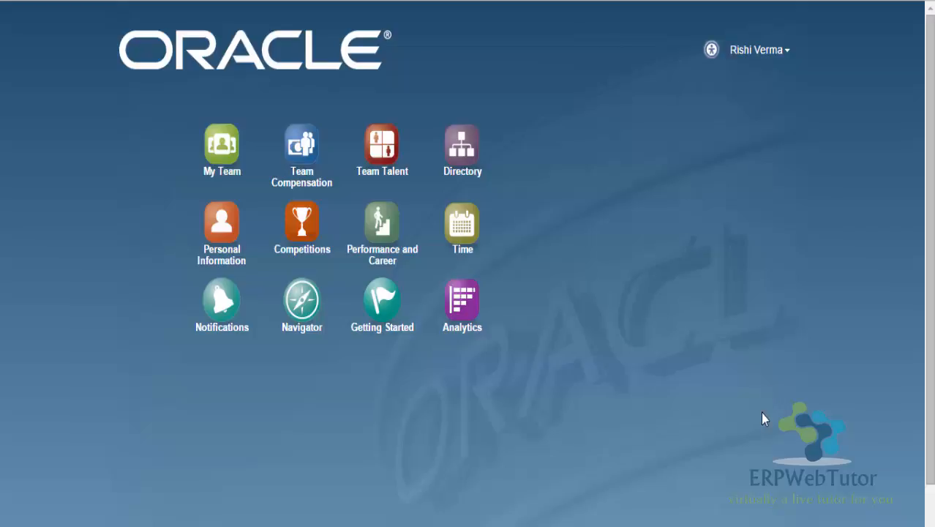
pyautogui.moveTo(502, 233)
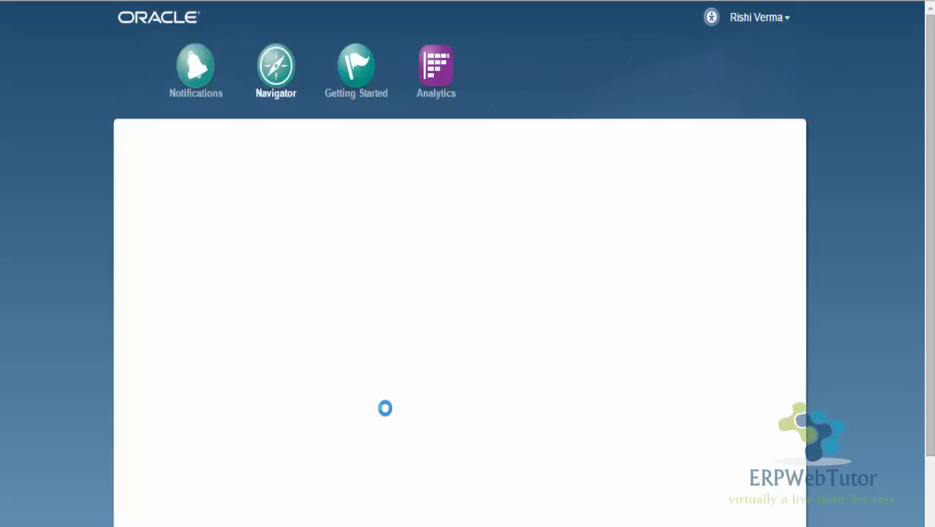
# Open the Navigator menu from the springboard
pyautogui.click(276, 66)
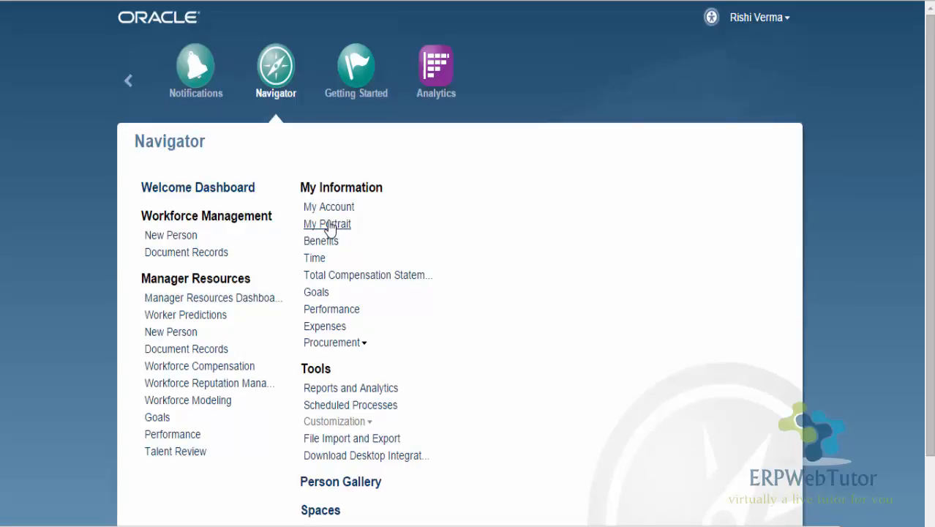
# Open My Portrait under My Information in the Navigator
pyautogui.click(327, 224)
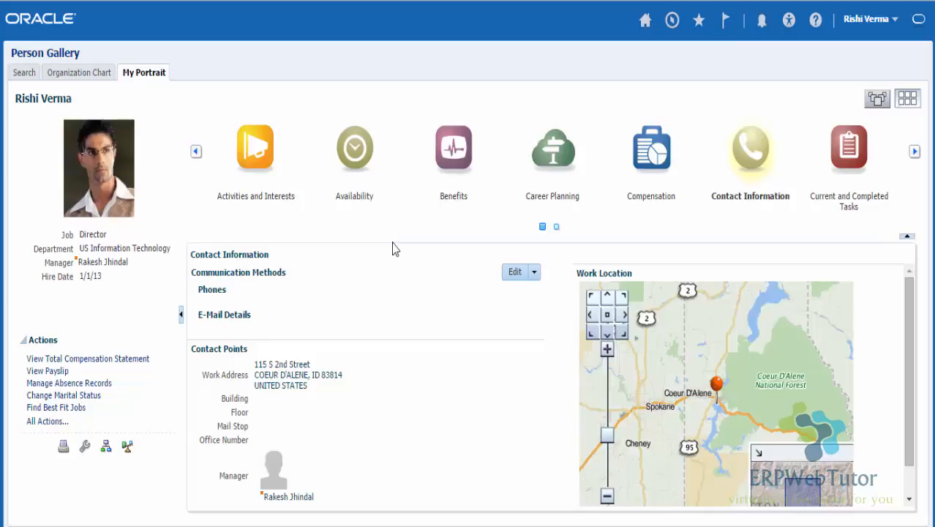
pyautogui.moveTo(791, 224)
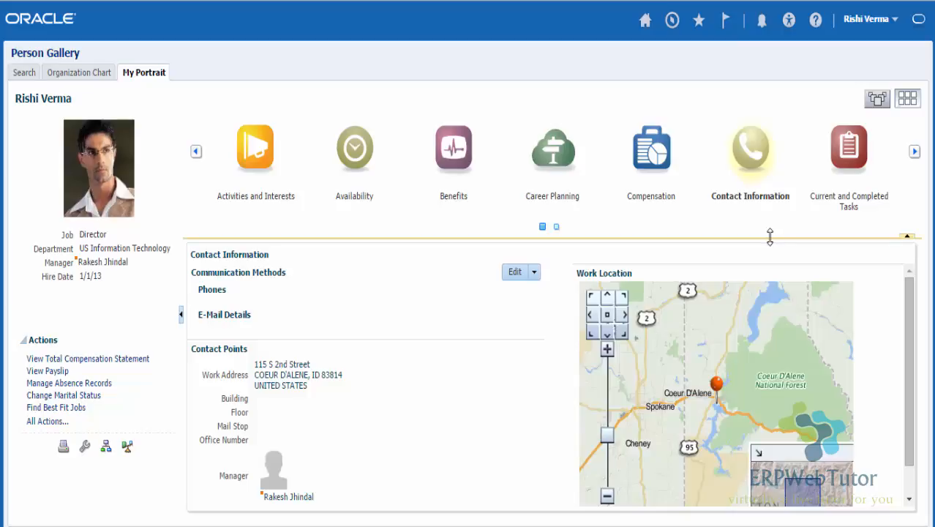
pyautogui.moveTo(915, 151)
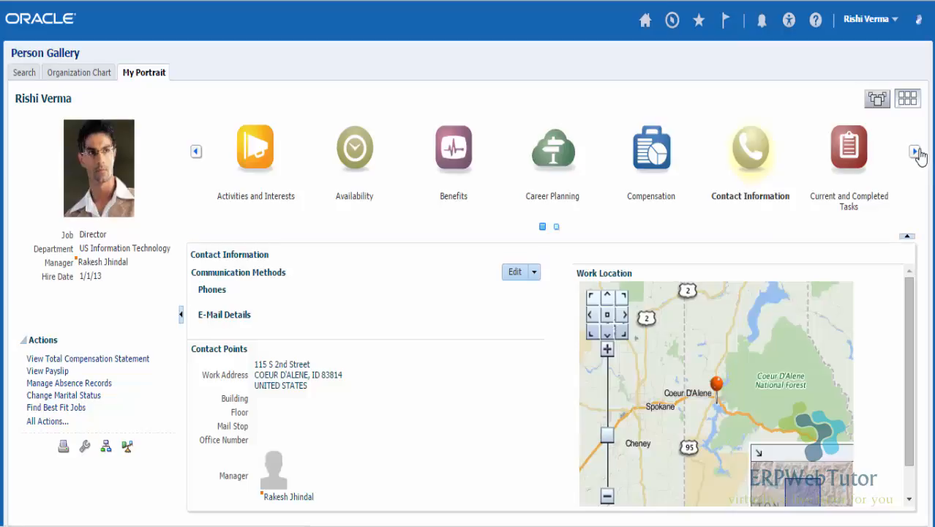
# Page the portrait carousel forward to show the Payroll and User Account Details cards
pyautogui.click(915, 151)
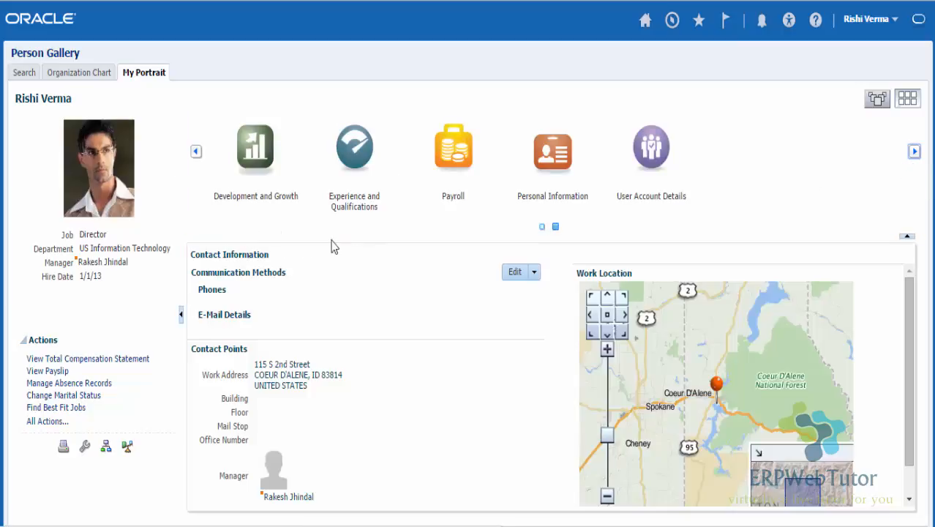
pyautogui.moveTo(917, 213)
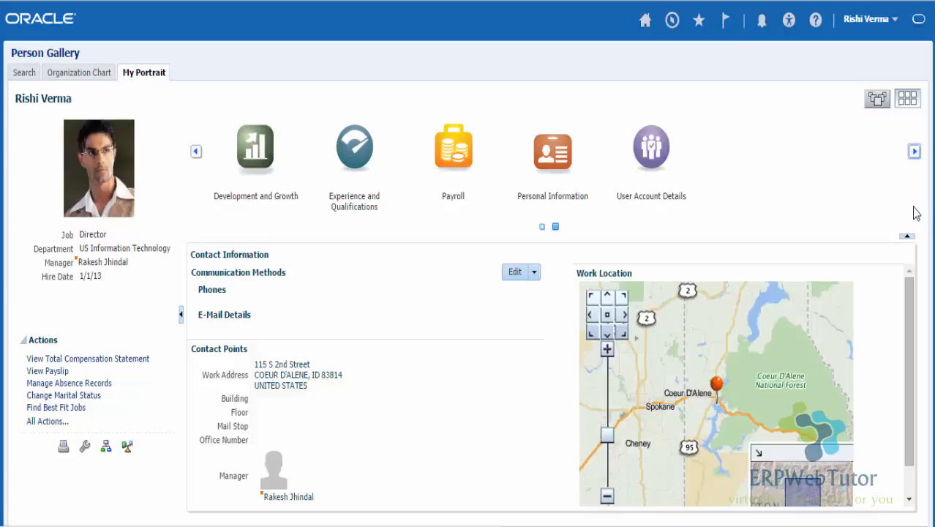
pyautogui.moveTo(742, 188)
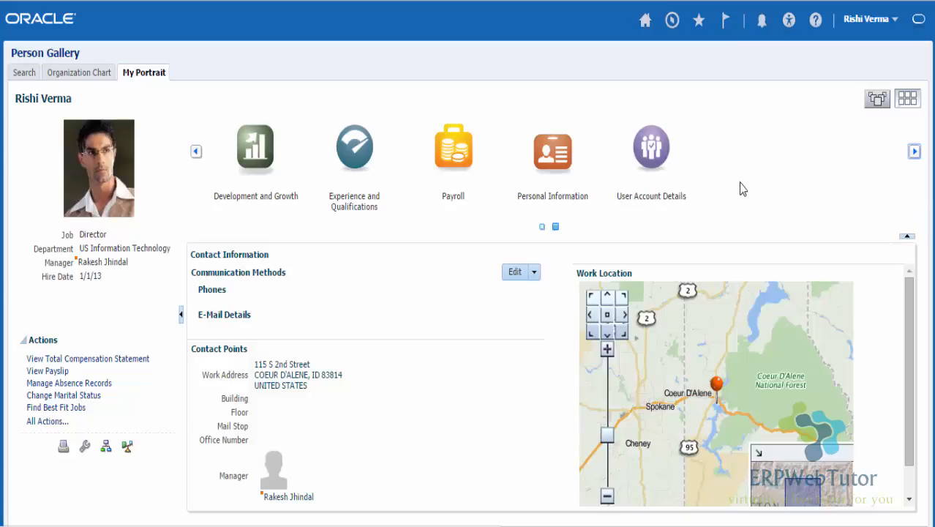
pyautogui.moveTo(503, 183)
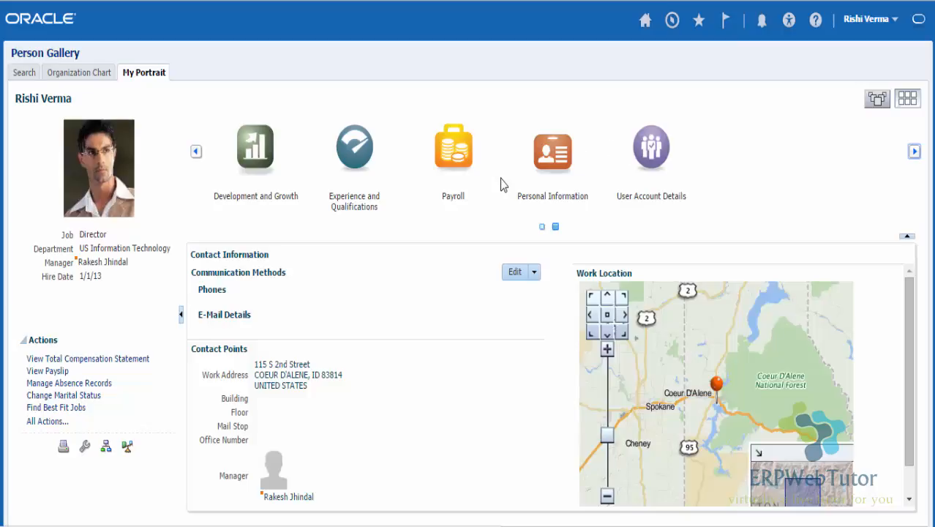
pyautogui.moveTo(650, 147)
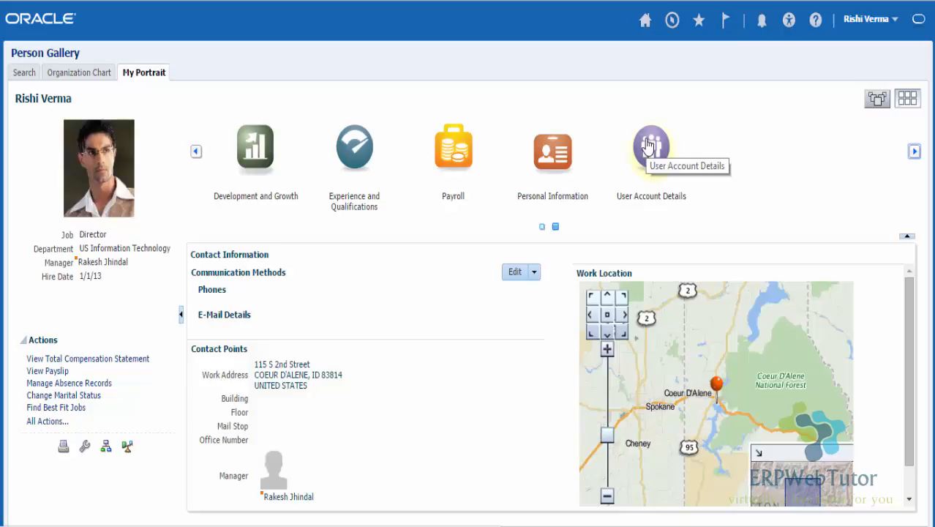
pyautogui.moveTo(580, 176)
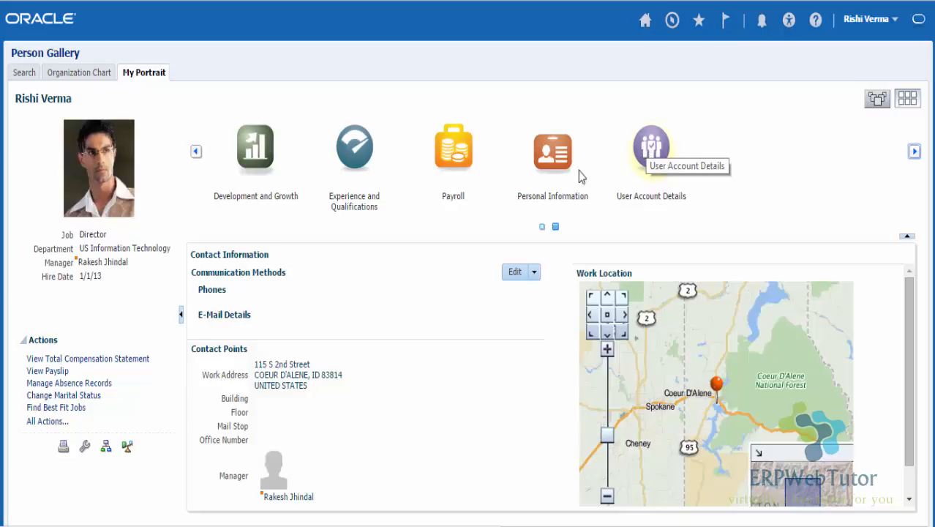
pyautogui.moveTo(474, 222)
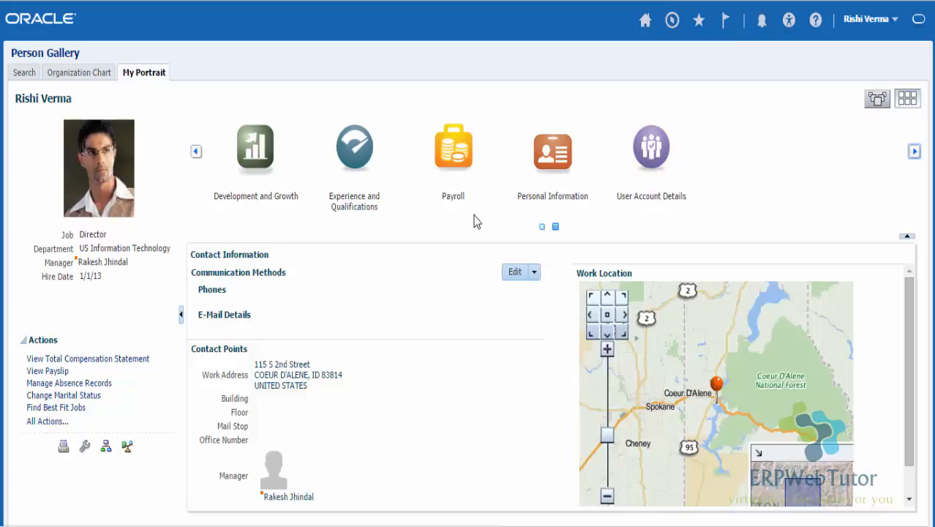
pyautogui.moveTo(651, 146)
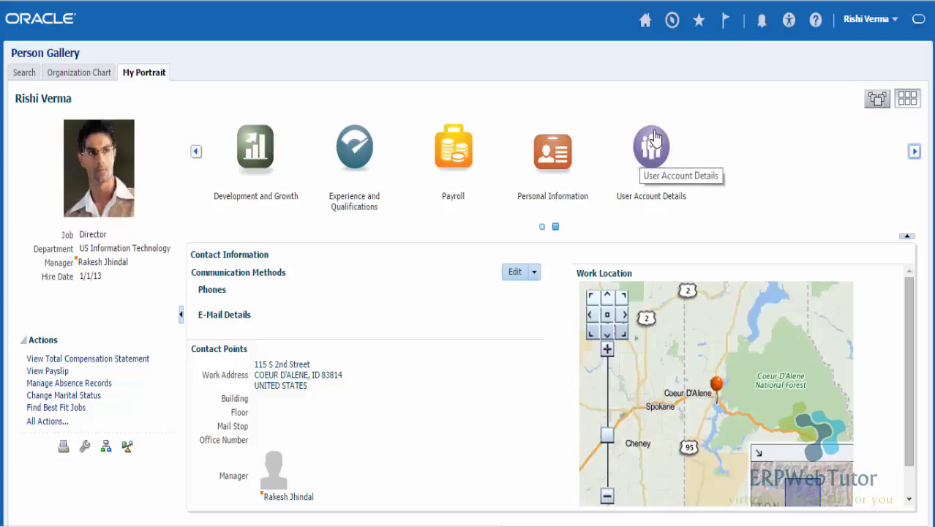
pyautogui.moveTo(797, 195)
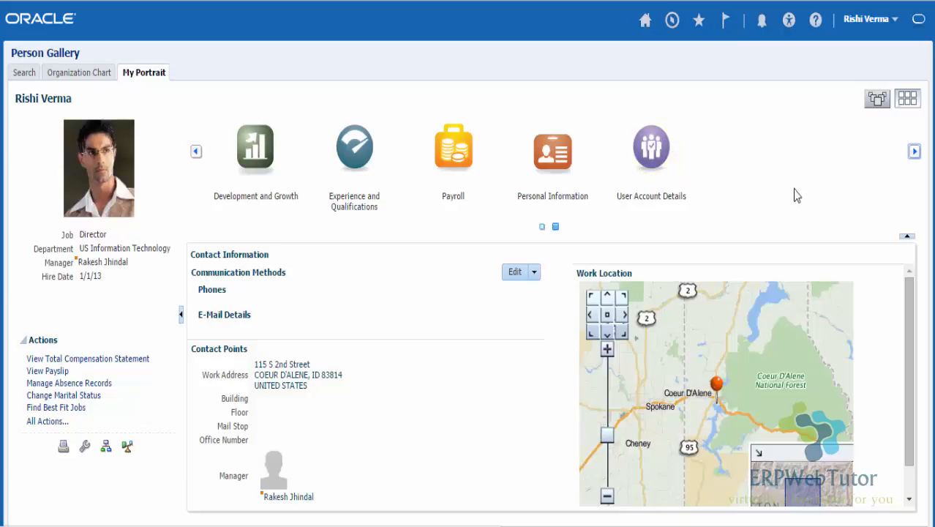
pyautogui.moveTo(784, 227)
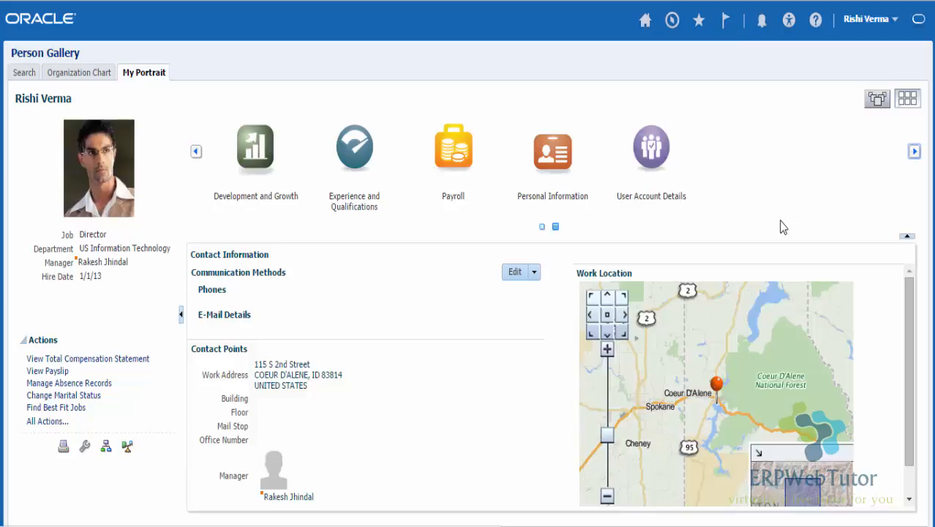
pyautogui.moveTo(774, 213)
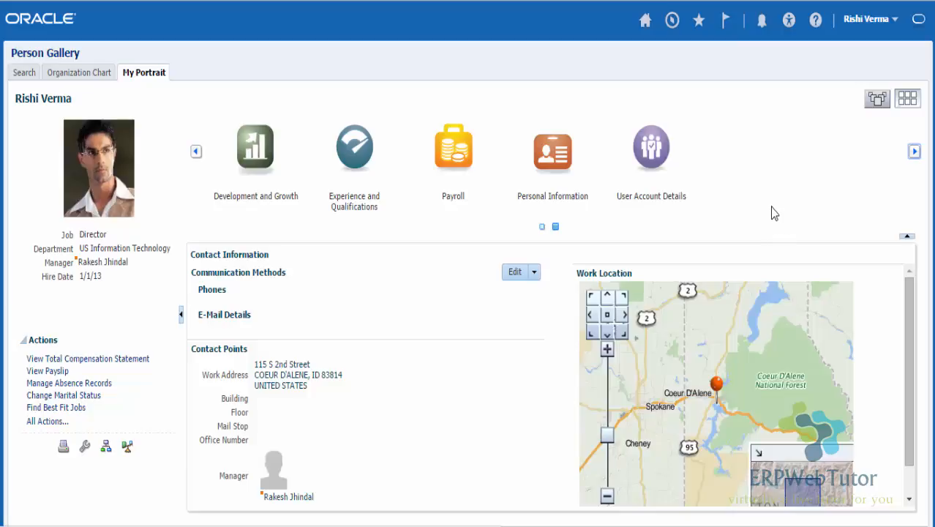
pyautogui.moveTo(776, 209)
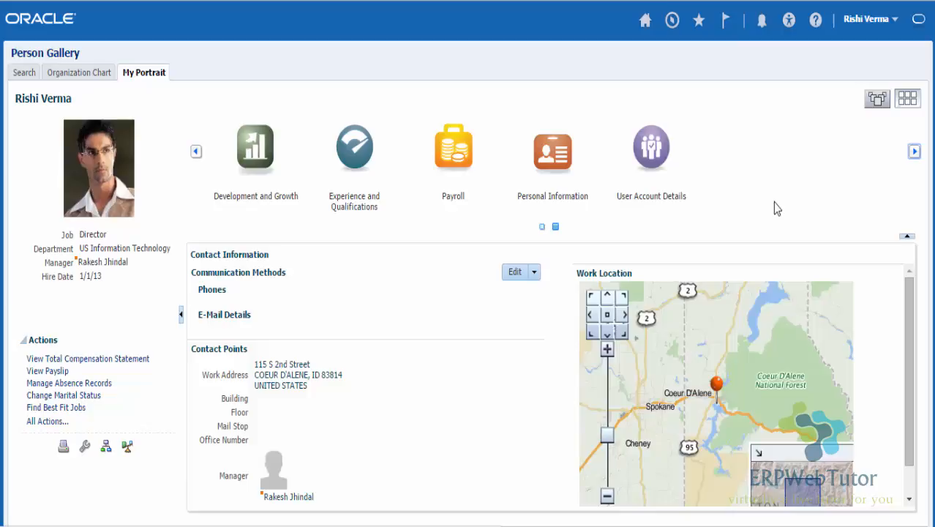
pyautogui.moveTo(738, 174)
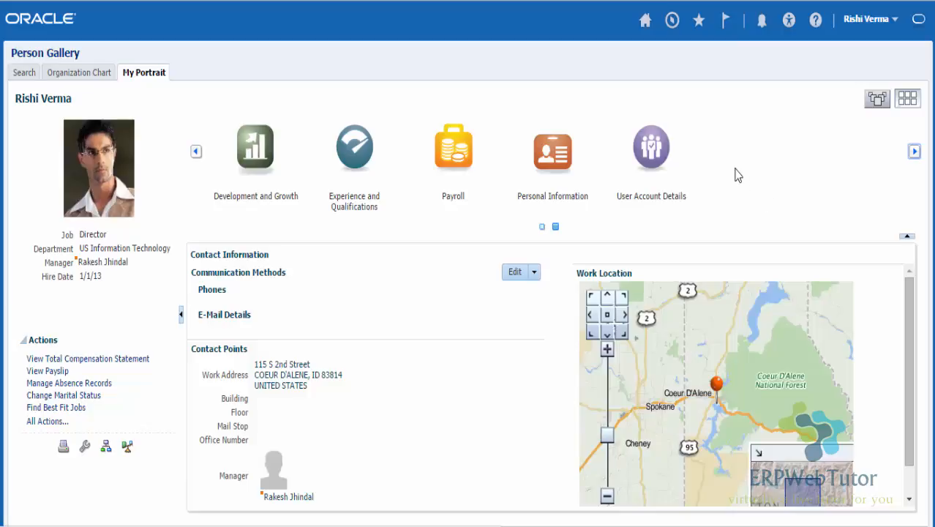
pyautogui.moveTo(439, 188)
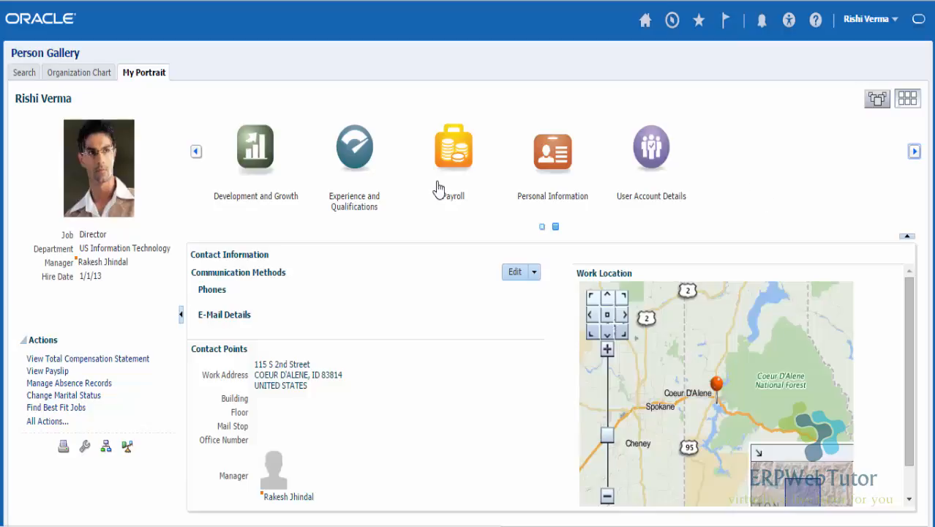
pyautogui.moveTo(753, 185)
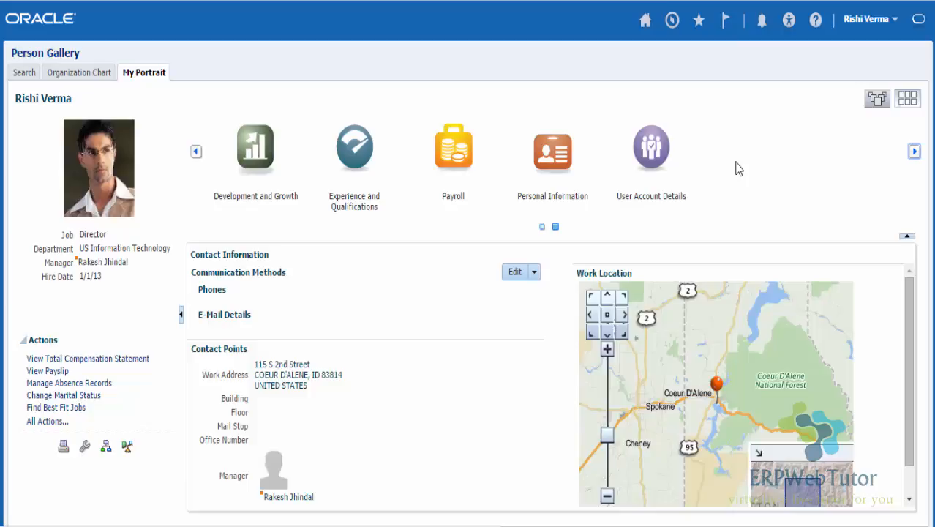
pyautogui.moveTo(874, 46)
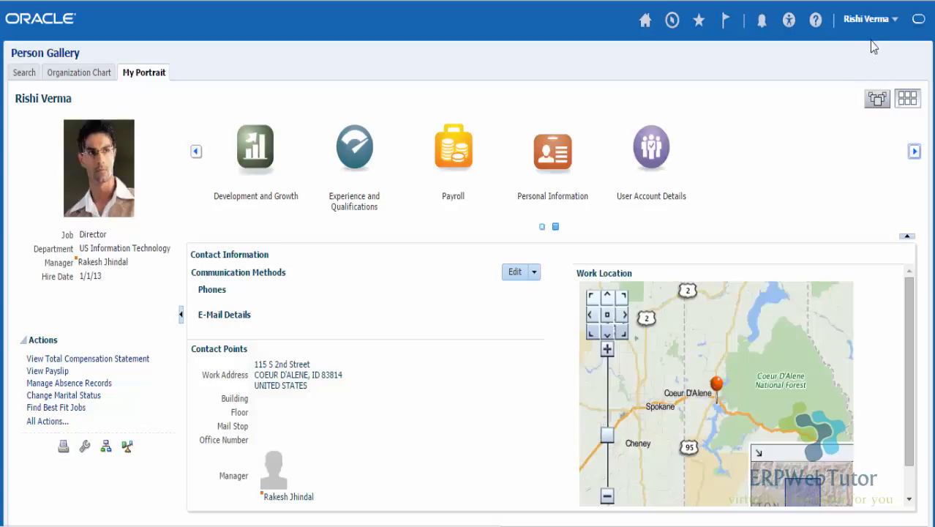
pyautogui.moveTo(894, 21)
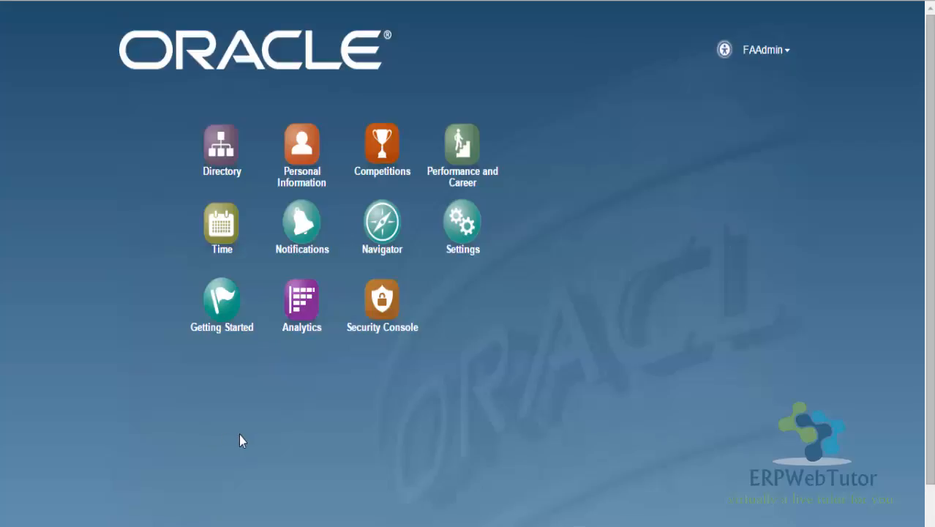
pyautogui.moveTo(235, 458)
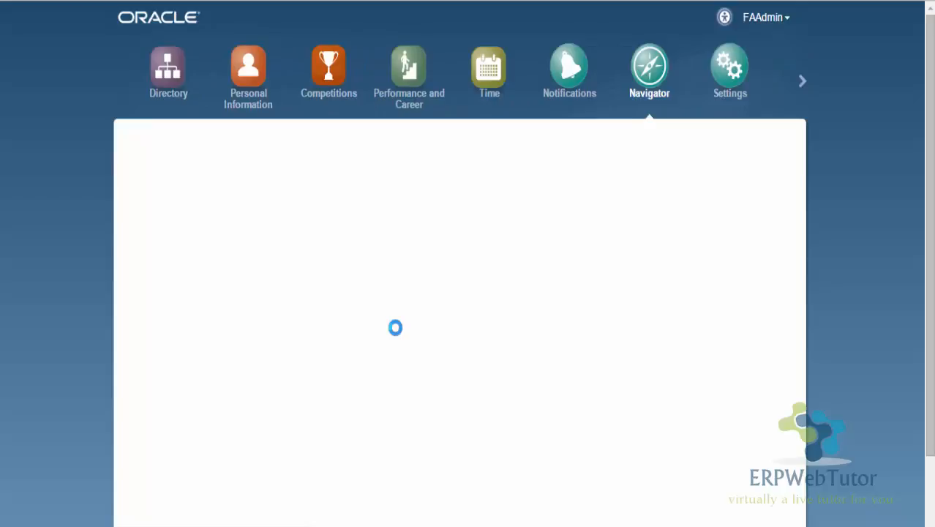
# As the admin user, open the Setup and Maintenance work area from the Navigator
pyautogui.click(648, 71)
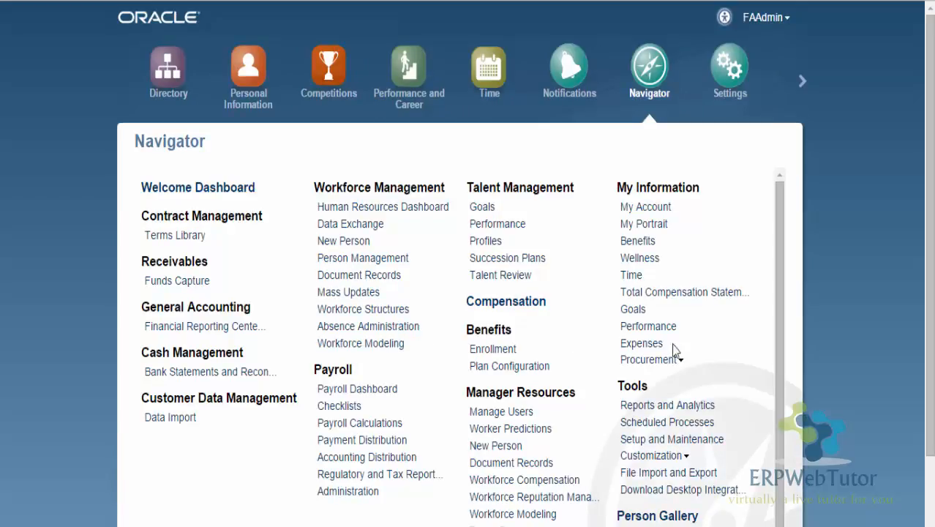
pyautogui.moveTo(671, 439)
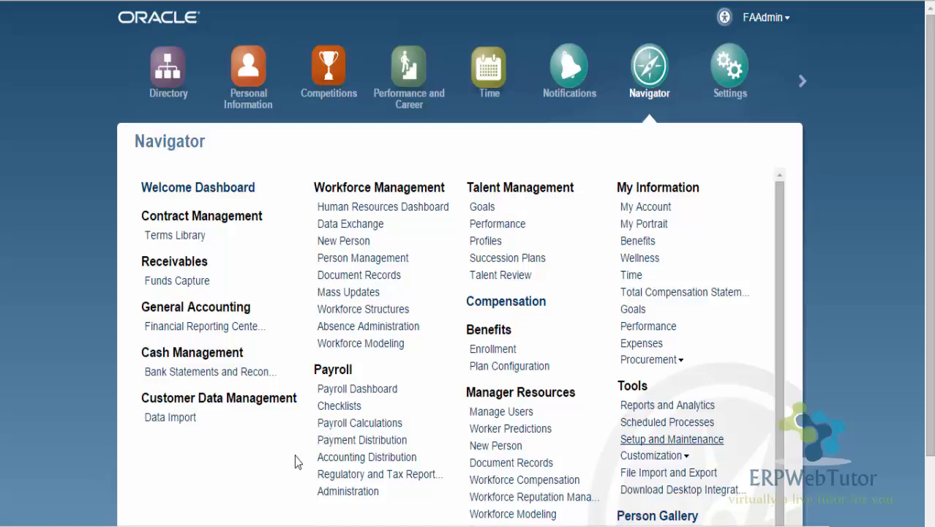
pyautogui.click(671, 439)
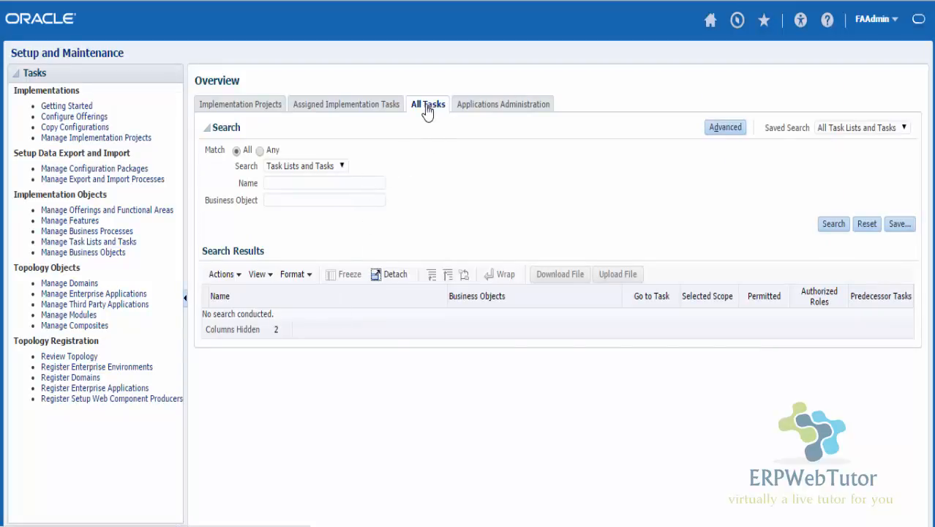
# Search All Tasks for names starting with 'Edit' and select Edit Public Settings
pyautogui.click(325, 182)
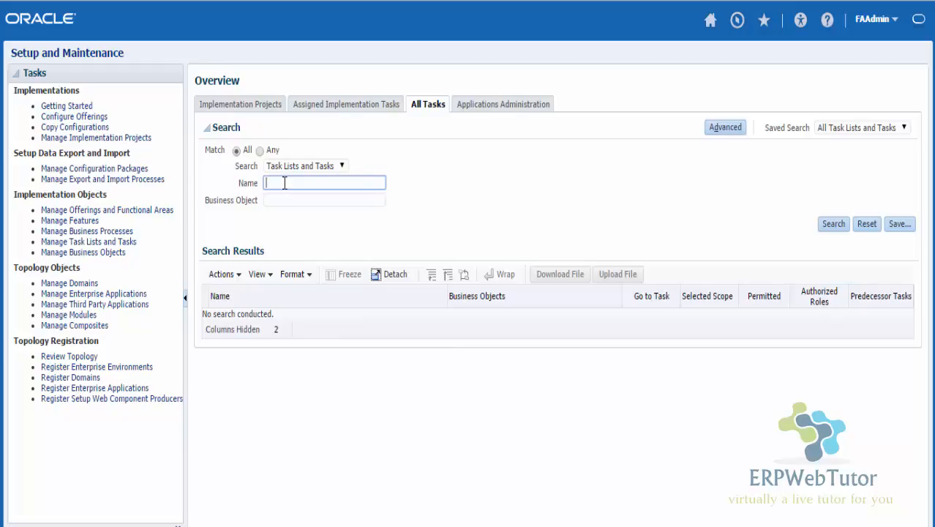
pyautogui.write('Edit%')
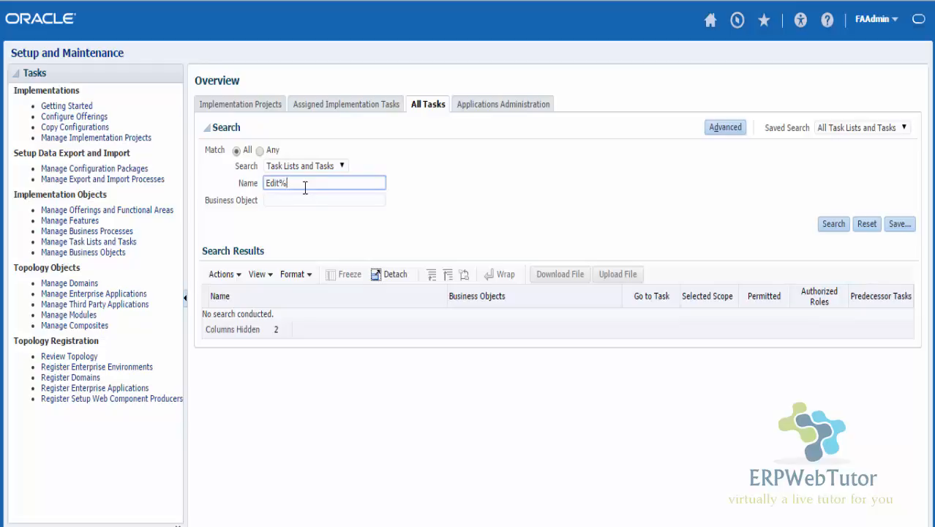
pyautogui.moveTo(694, 248)
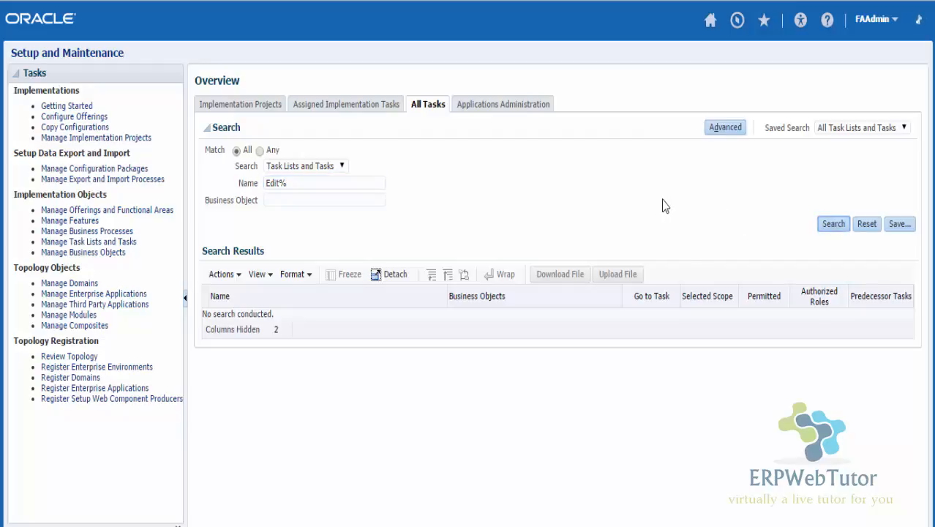
pyautogui.click(832, 224)
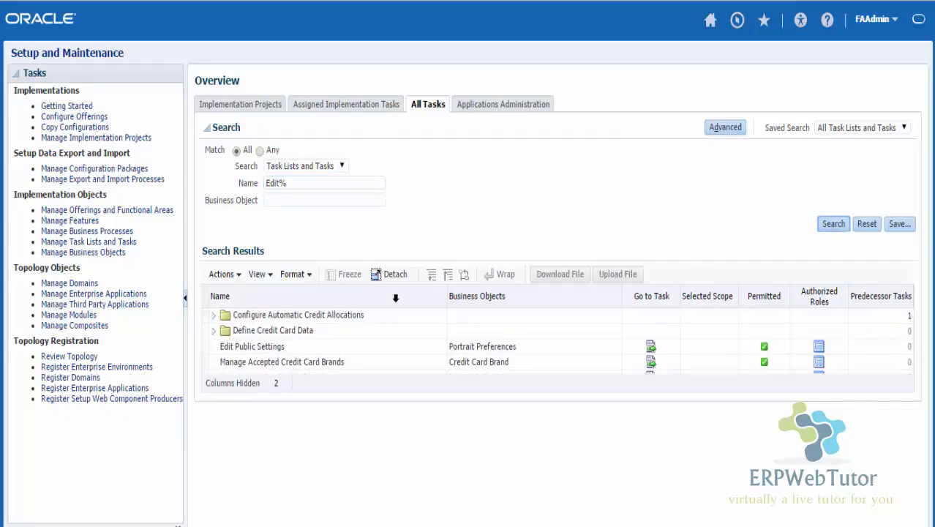
pyautogui.click(251, 346)
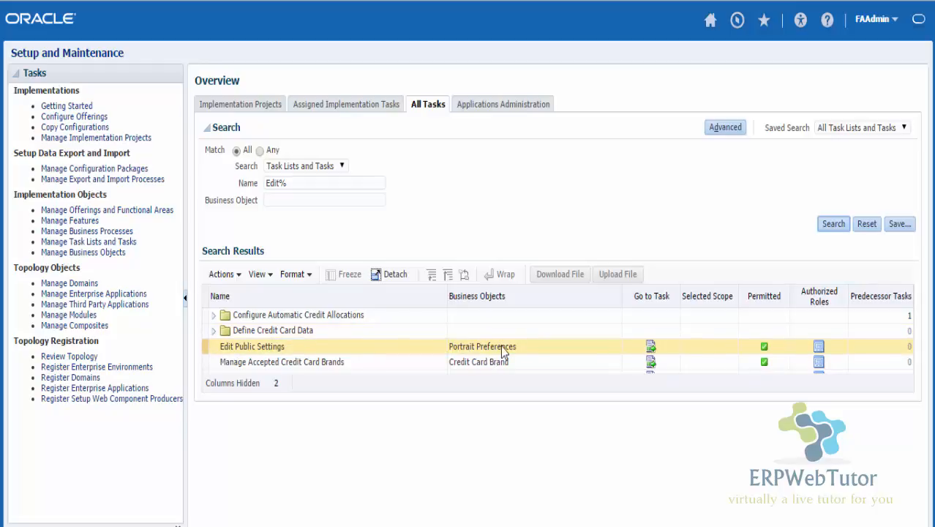
pyautogui.moveTo(551, 356)
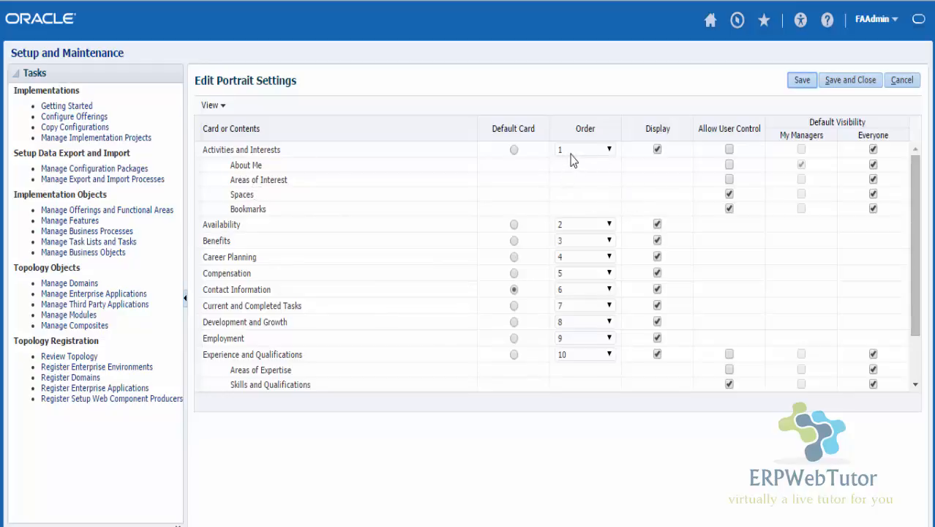
pyautogui.moveTo(552, 155)
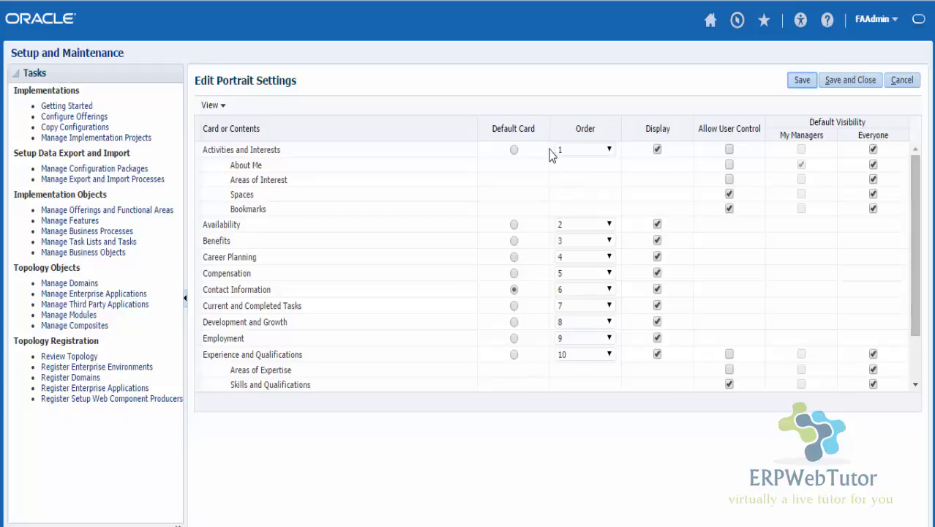
pyautogui.moveTo(548, 159)
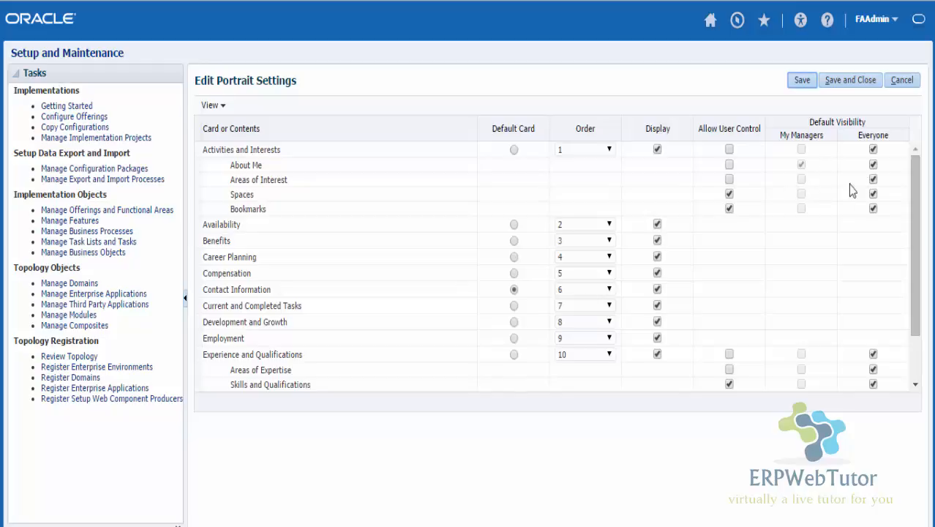
pyautogui.moveTo(753, 247)
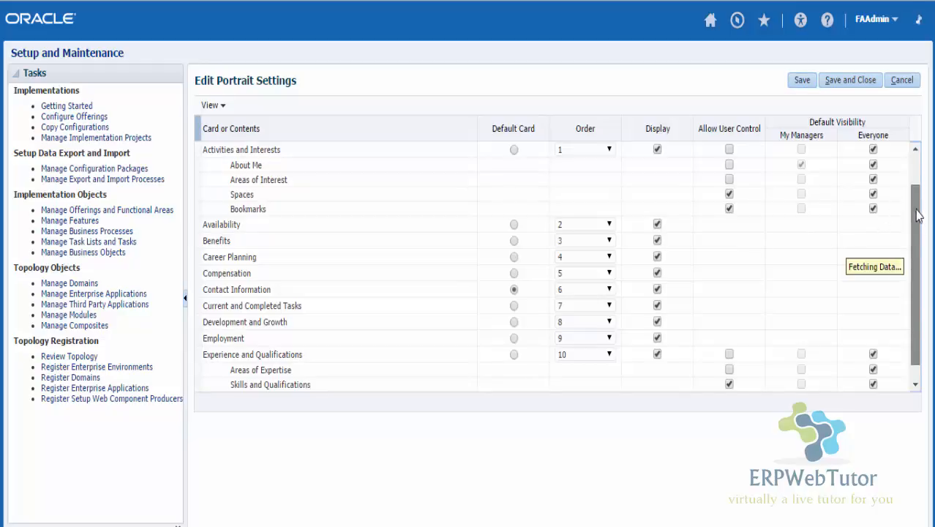
# Scroll the Edit Portrait Settings card list down to User Account Details
pyautogui.scroll(-3)
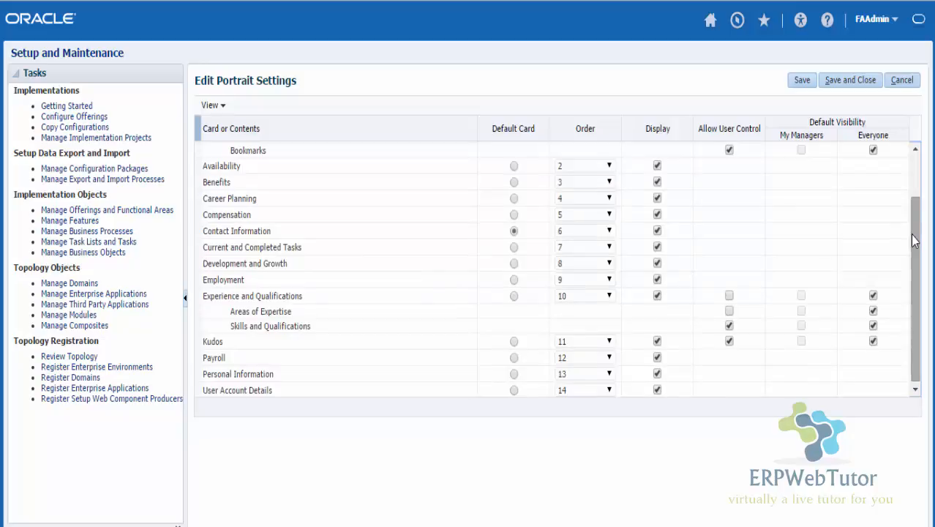
pyautogui.moveTo(257, 398)
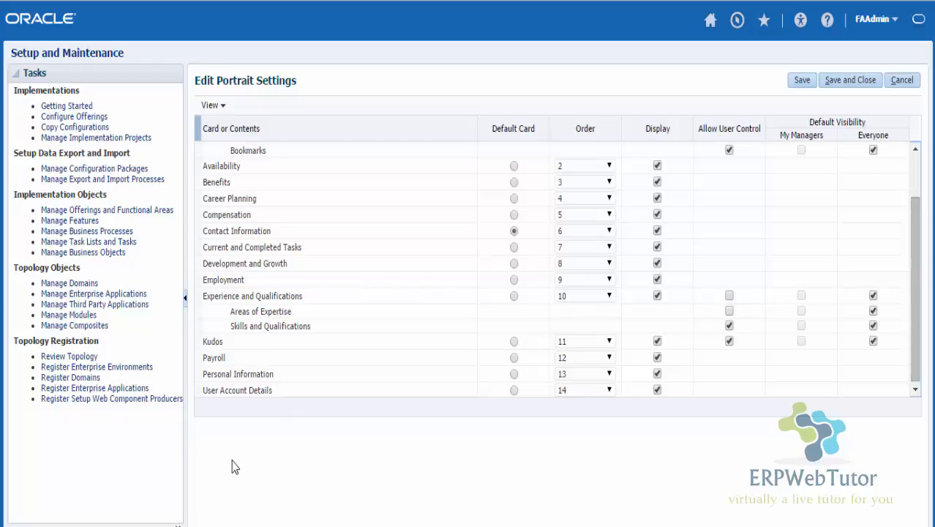
pyautogui.moveTo(213, 369)
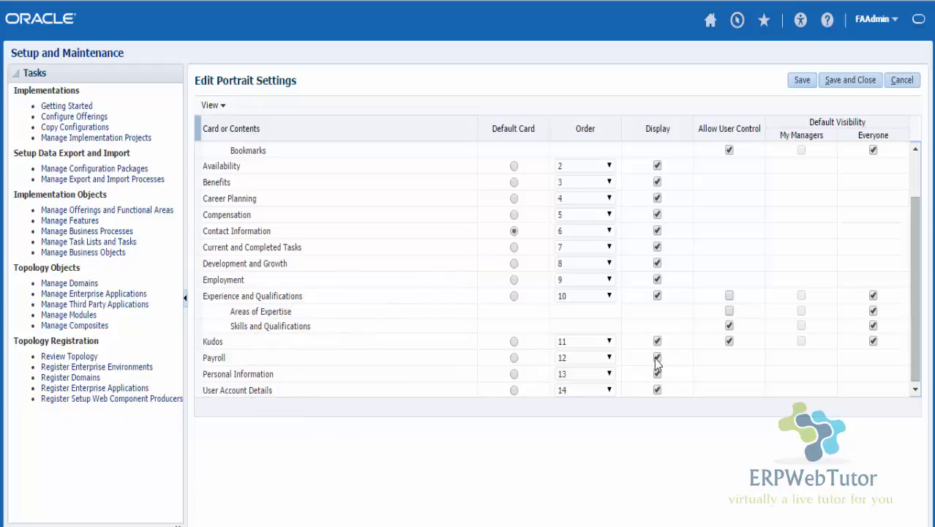
# Uncheck Display for the Payroll and User Account Details cards
pyautogui.click(656, 358)
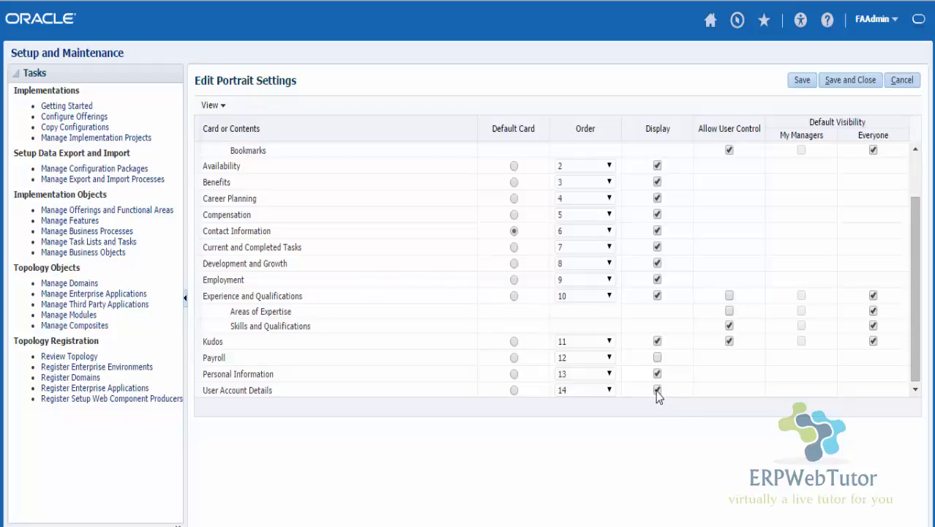
pyautogui.click(657, 390)
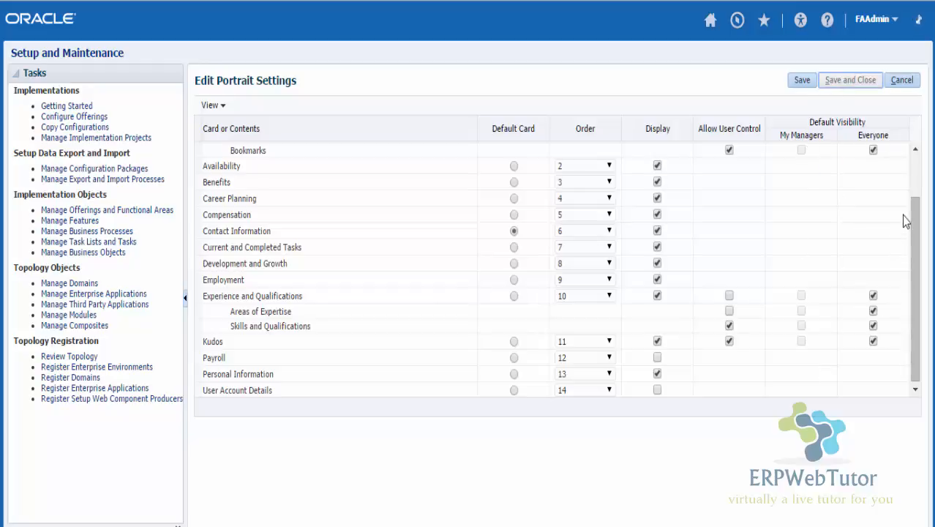
# Save and close the portrait settings, then confirm with OK
pyautogui.click(802, 80)
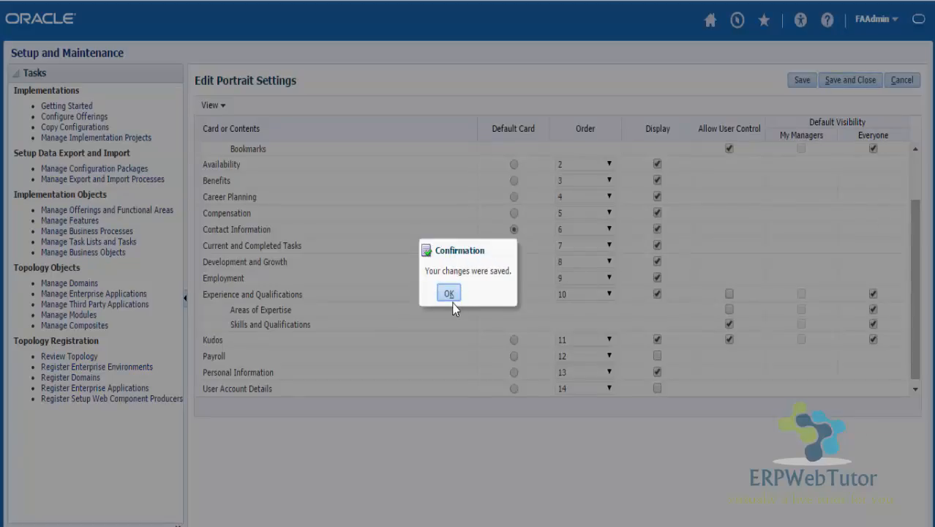
pyautogui.click(448, 292)
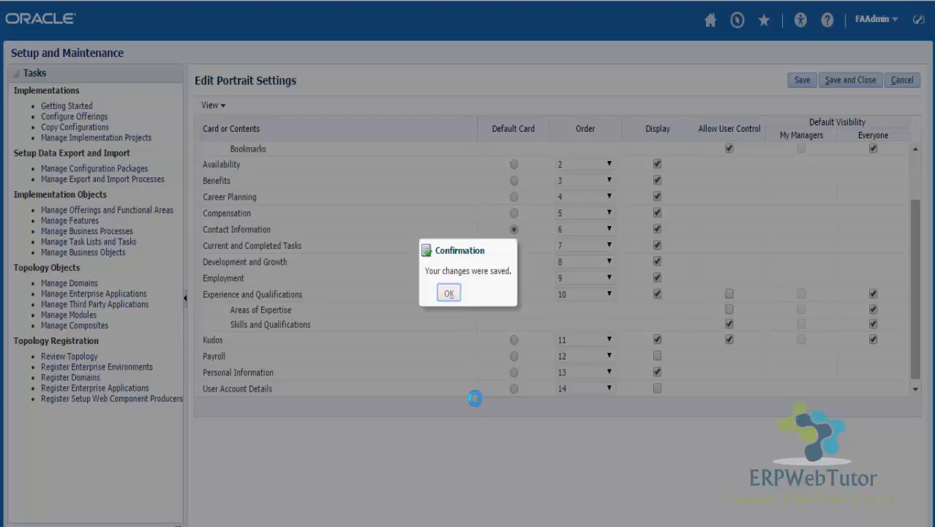
pyautogui.click(449, 292)
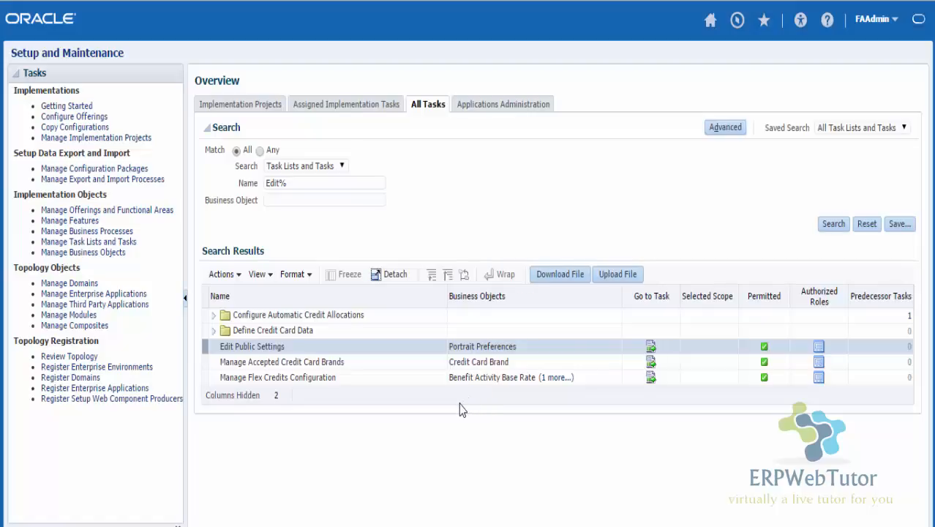
pyautogui.moveTo(465, 433)
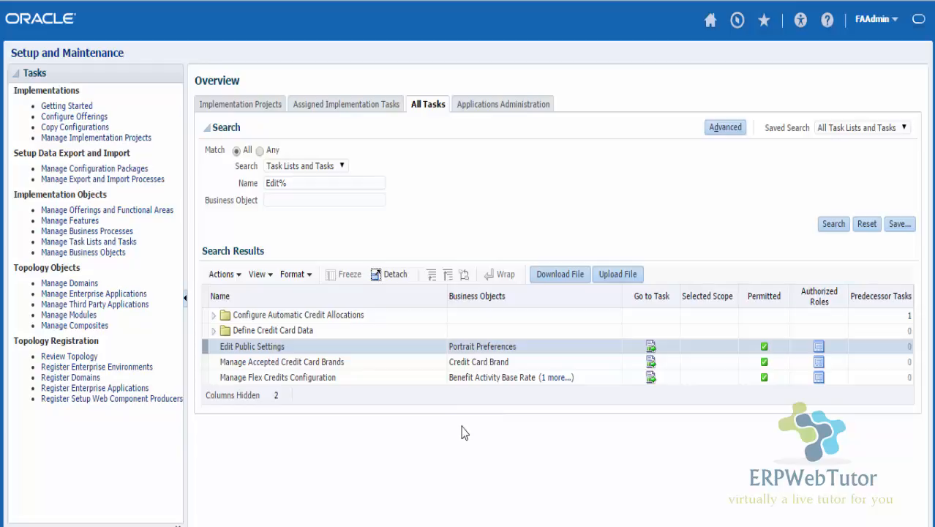
pyautogui.moveTo(459, 447)
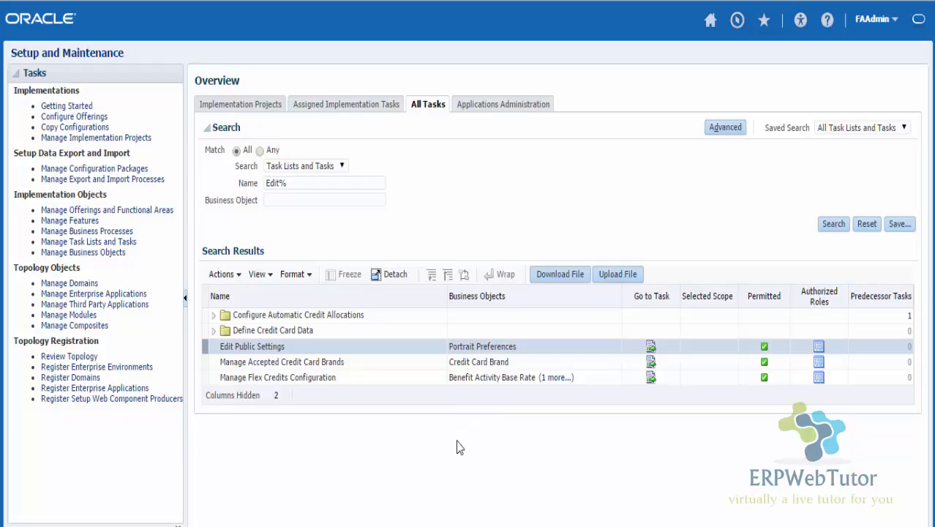
pyautogui.moveTo(469, 434)
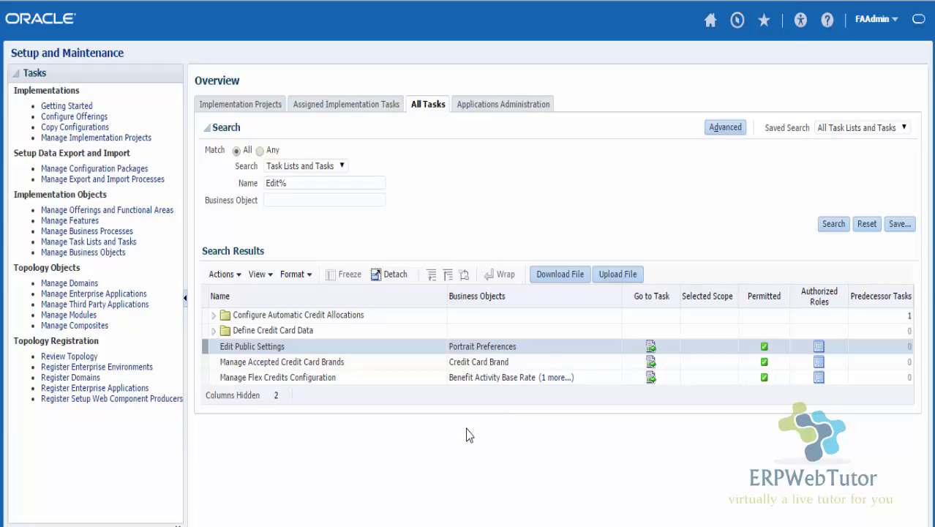
pyautogui.moveTo(824, 191)
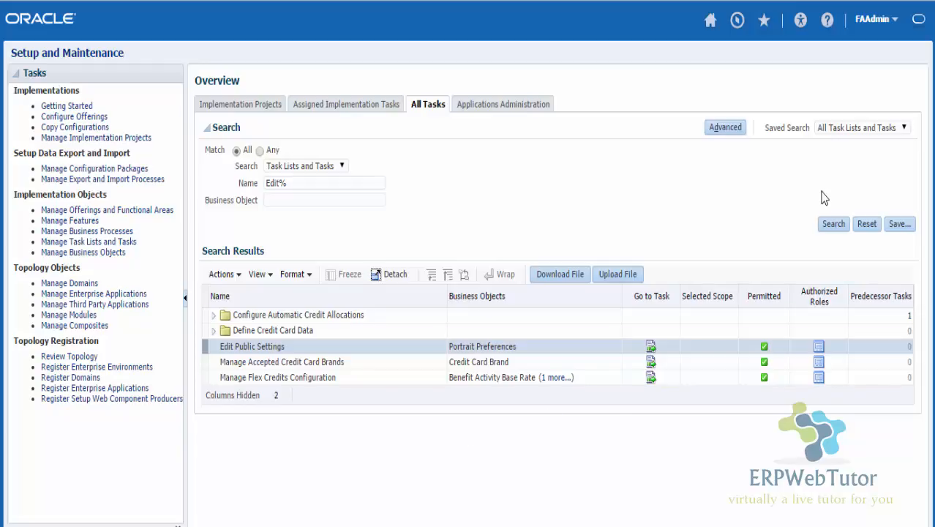
pyautogui.moveTo(822, 177)
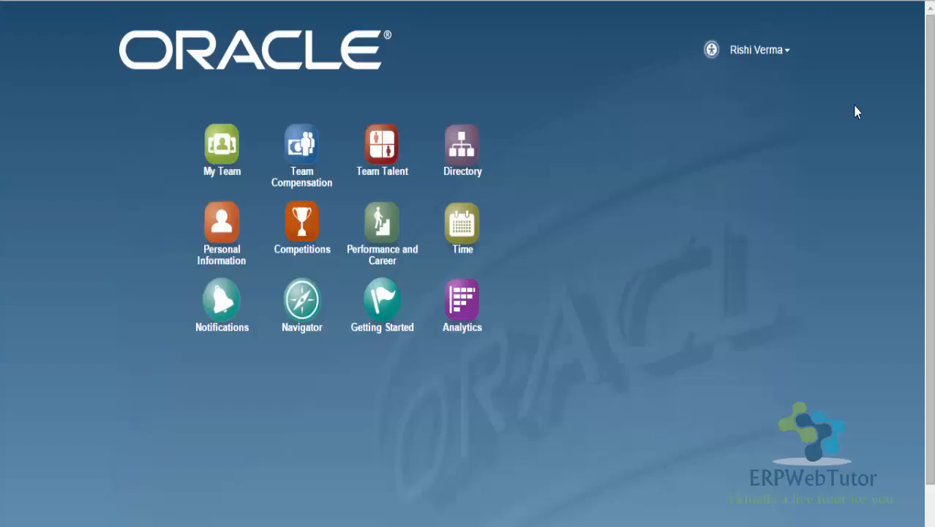
pyautogui.moveTo(819, 142)
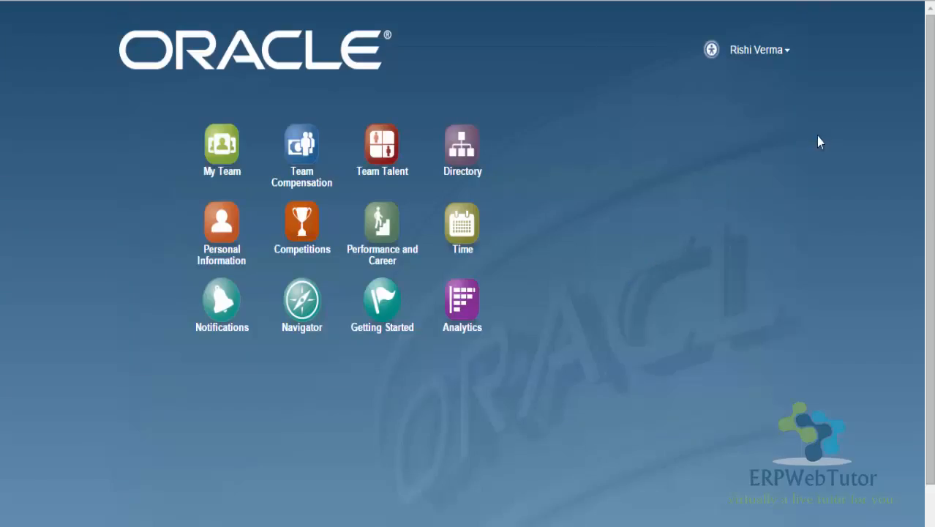
pyautogui.moveTo(356, 386)
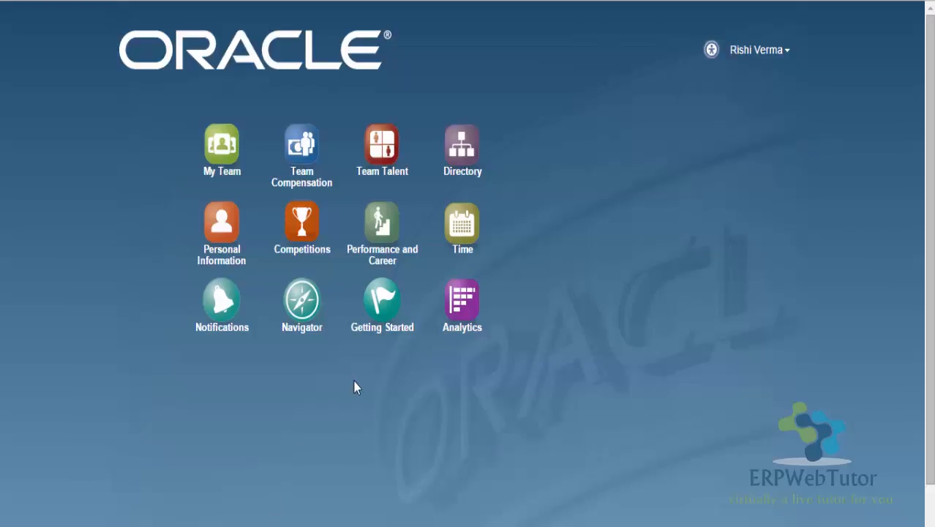
# As the employee, open My Portrait through the Navigator
pyautogui.click(302, 303)
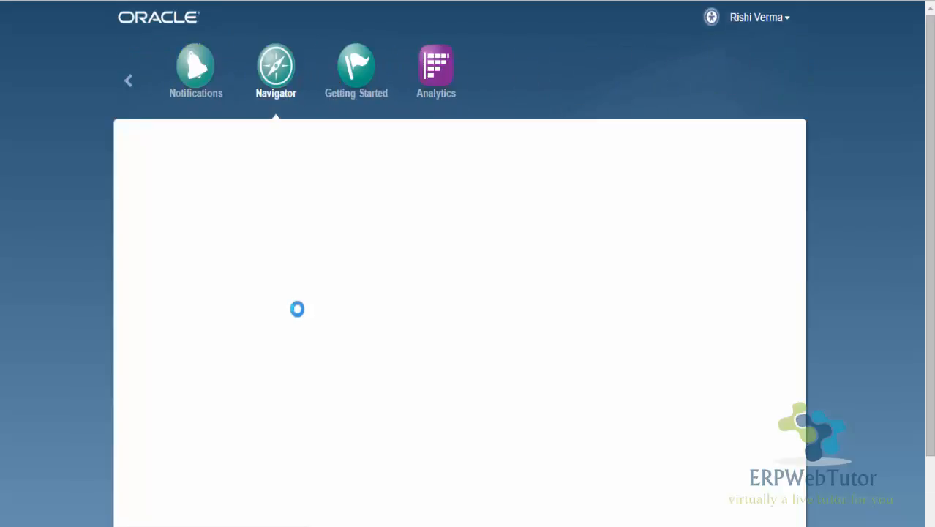
pyautogui.click(276, 69)
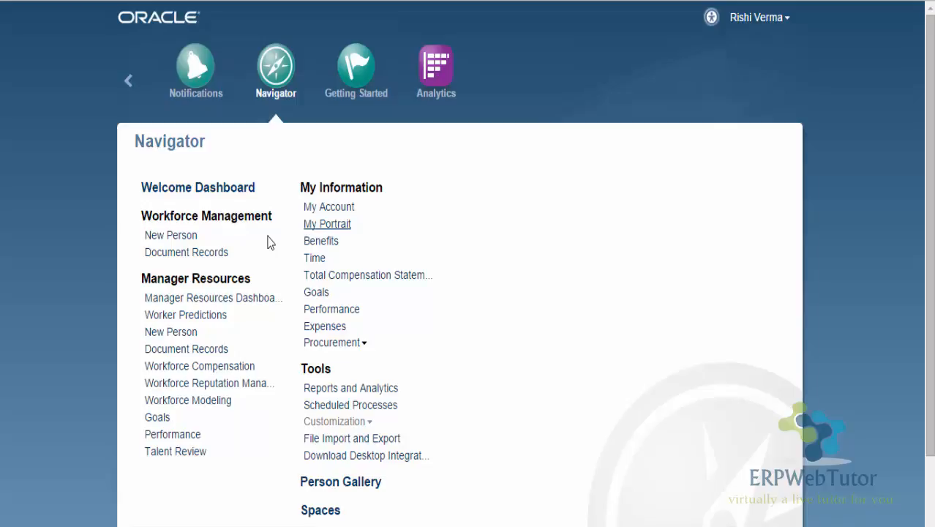
pyautogui.click(327, 224)
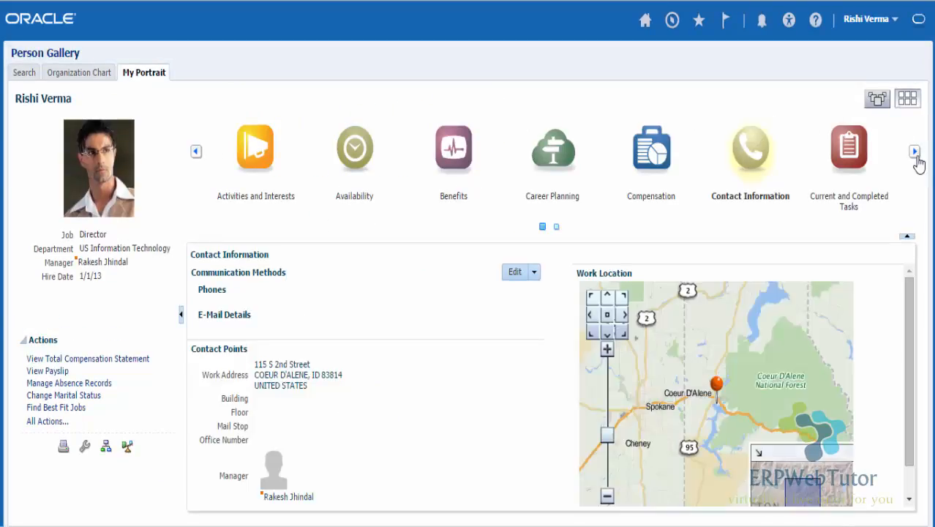
# Page through the portrait cards to confirm Payroll and User Account Details are gone
pyautogui.click(914, 152)
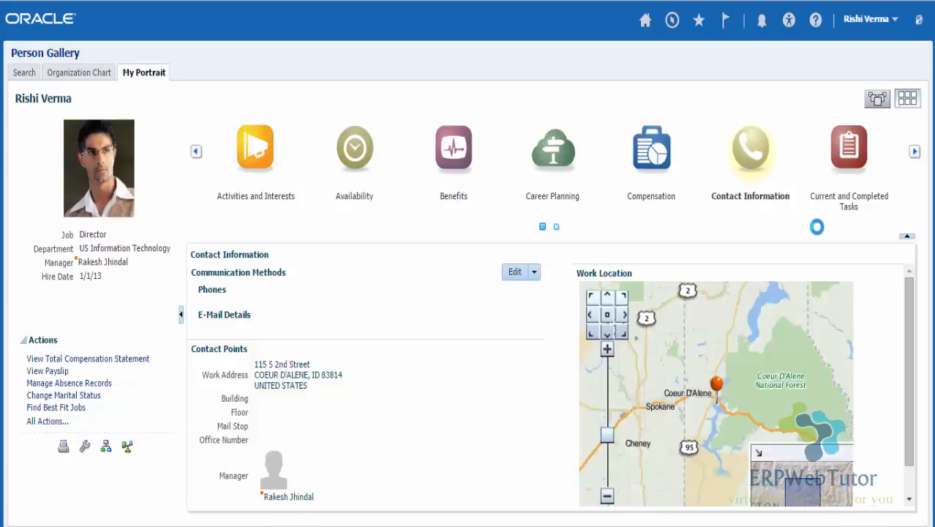
pyautogui.click(913, 150)
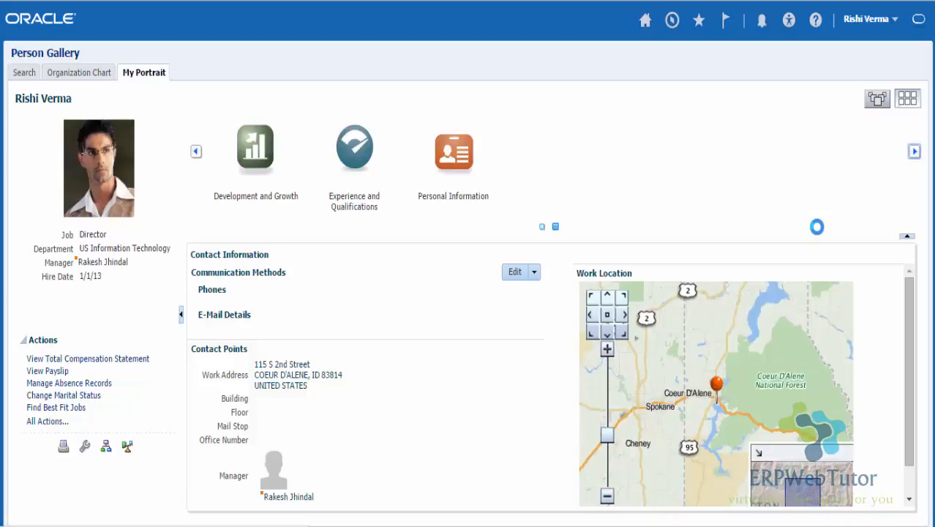